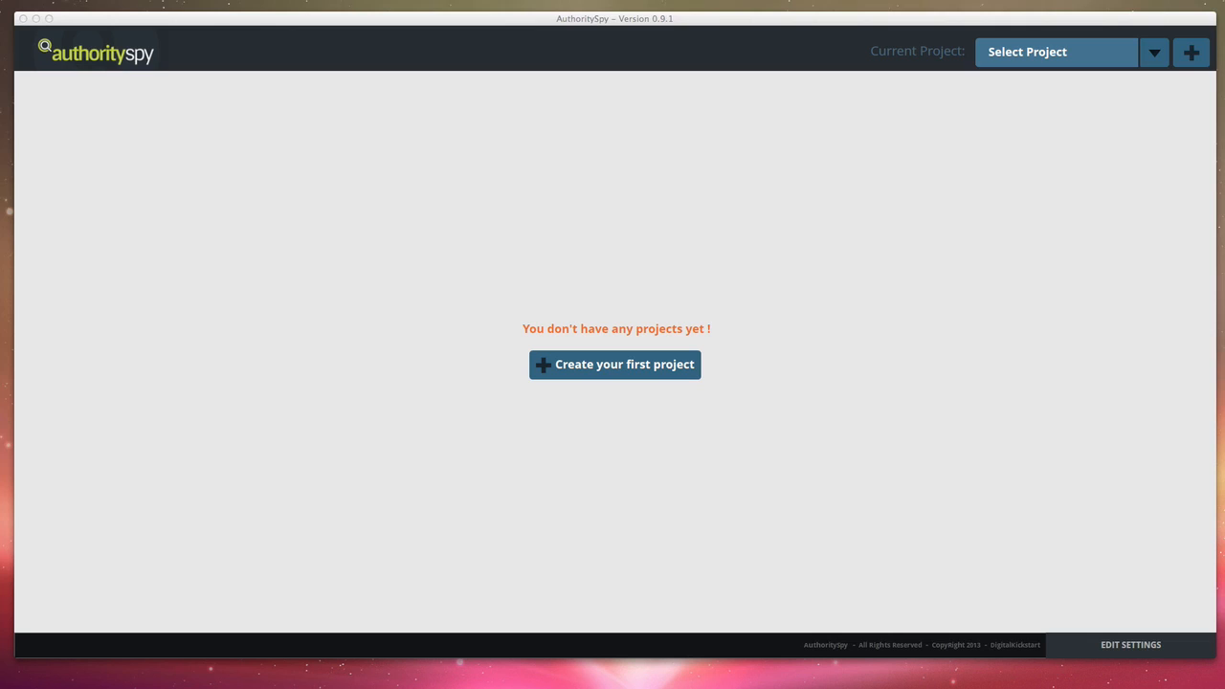
mouse_move(705, 371)
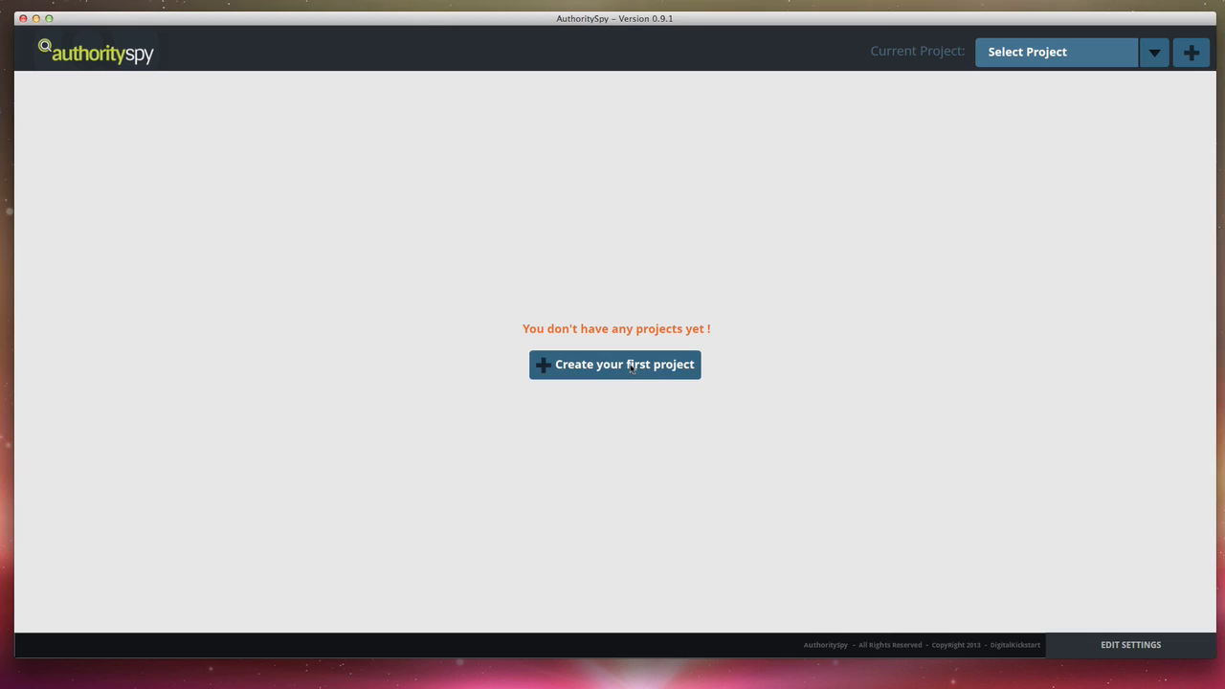
Add a first project named 'SEO' so it becomes the current project.
left_click(617, 364)
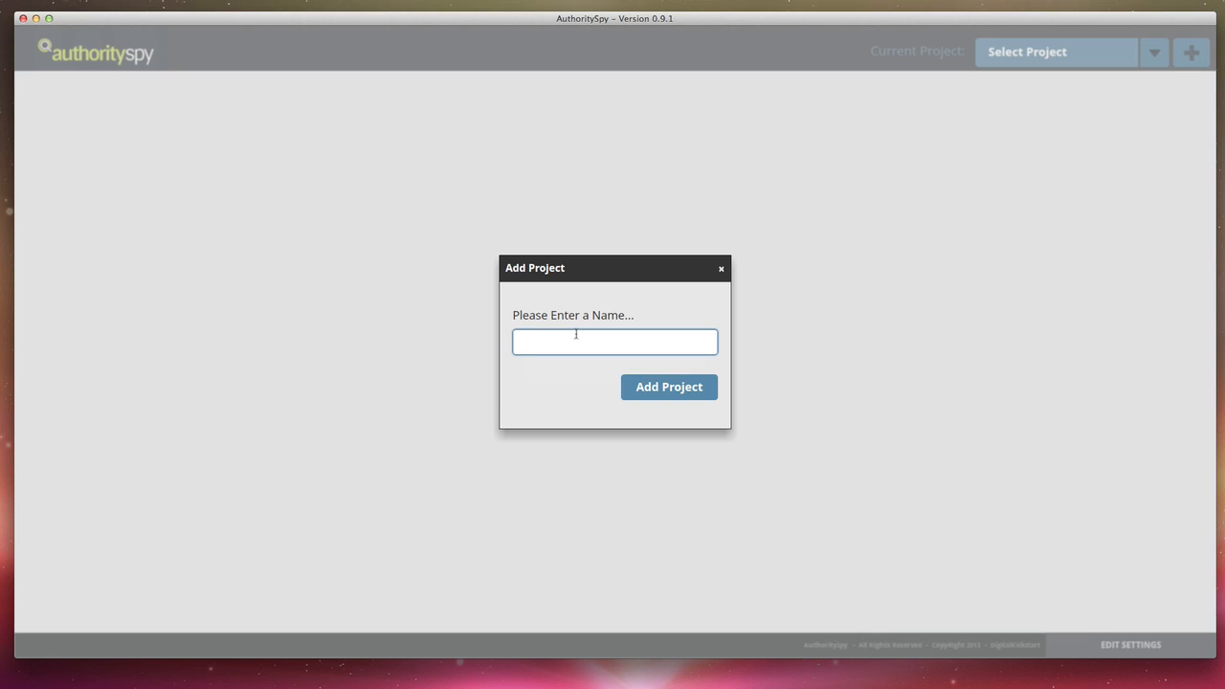
type("SEO")
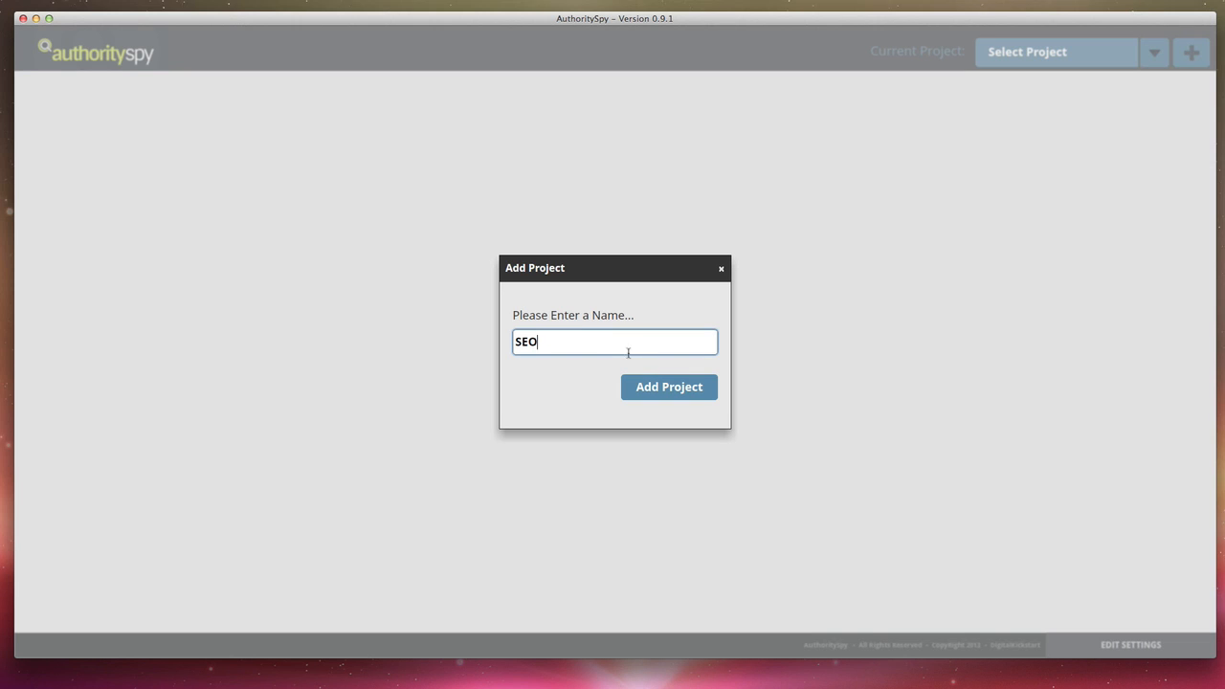
left_click(670, 387)
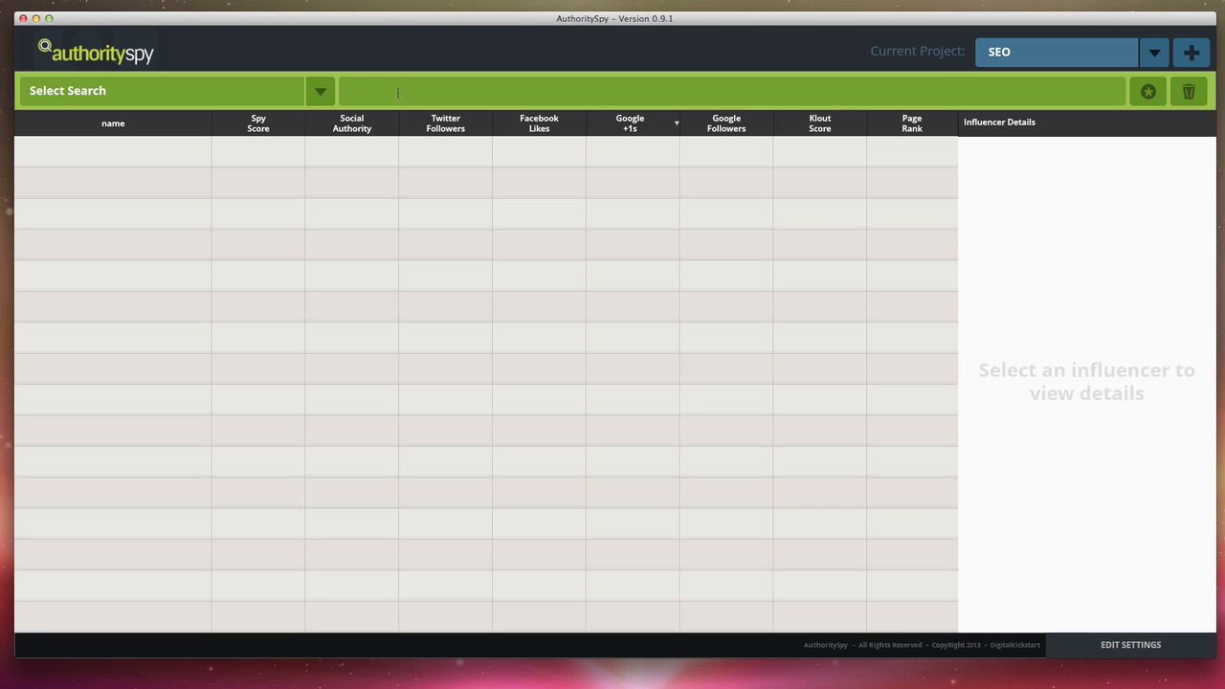
Run an influencer search for 'SEO Bloggers' in the SEO project.
type("s")
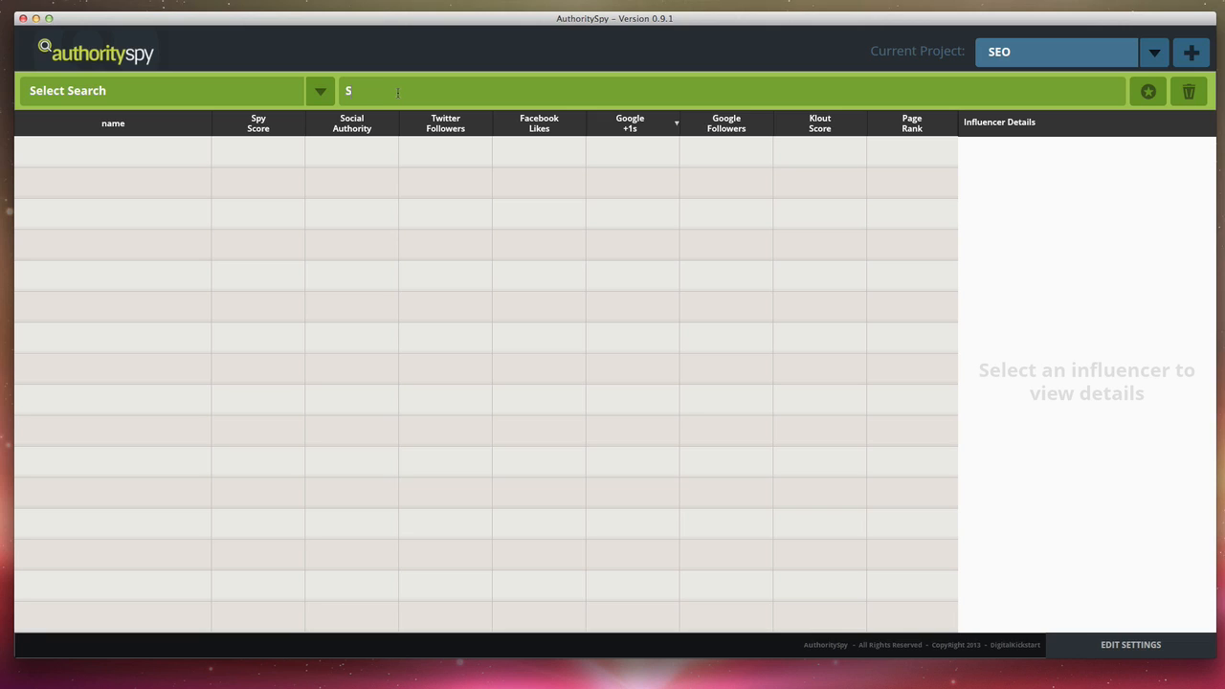
type("EO Blogger")
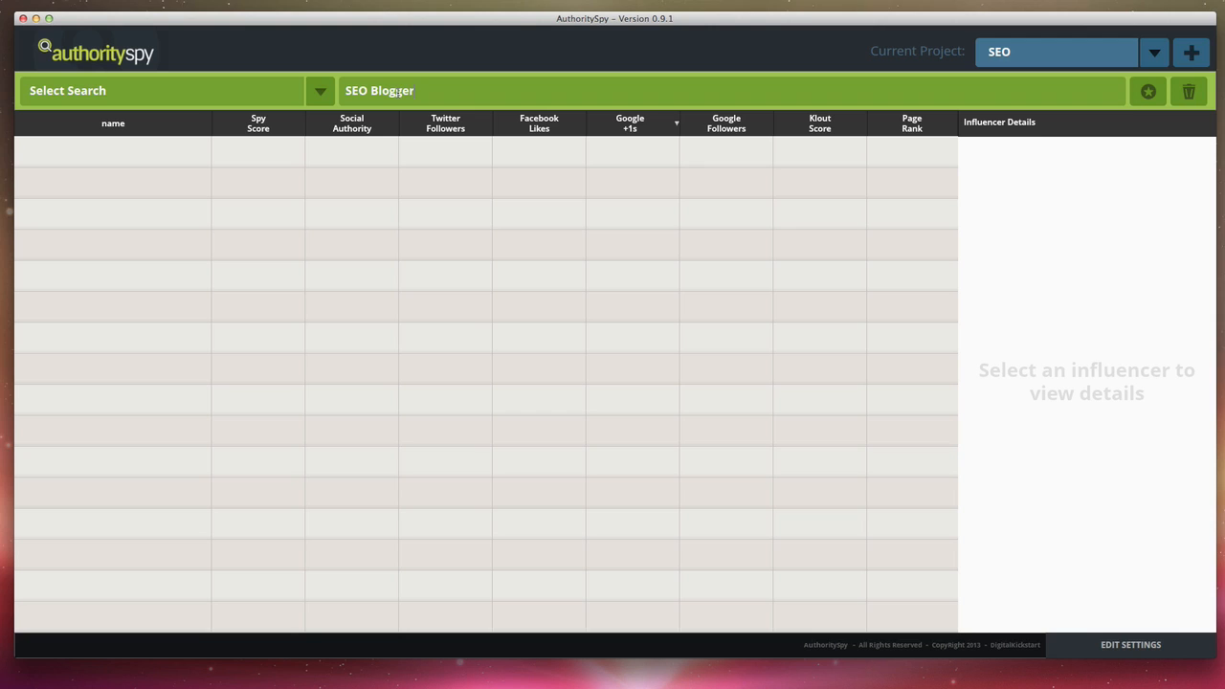
type("s")
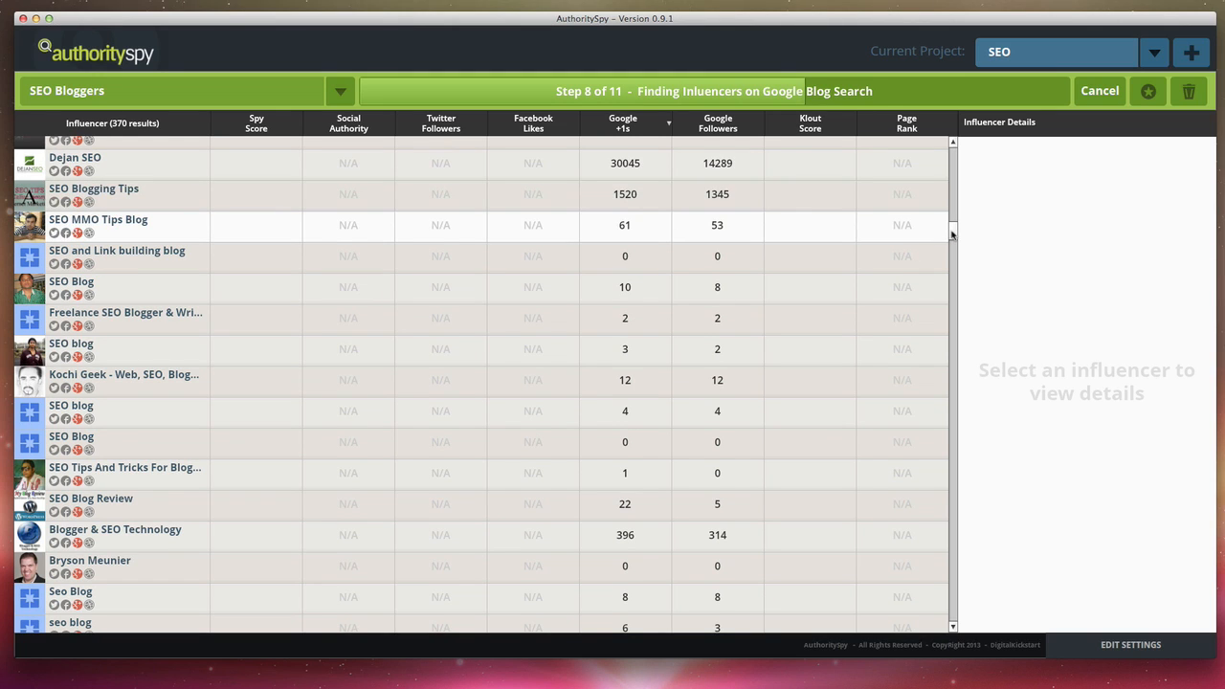
Scroll through the growing SEO Bloggers results as they reach 491 influencers.
scroll("down", 3)
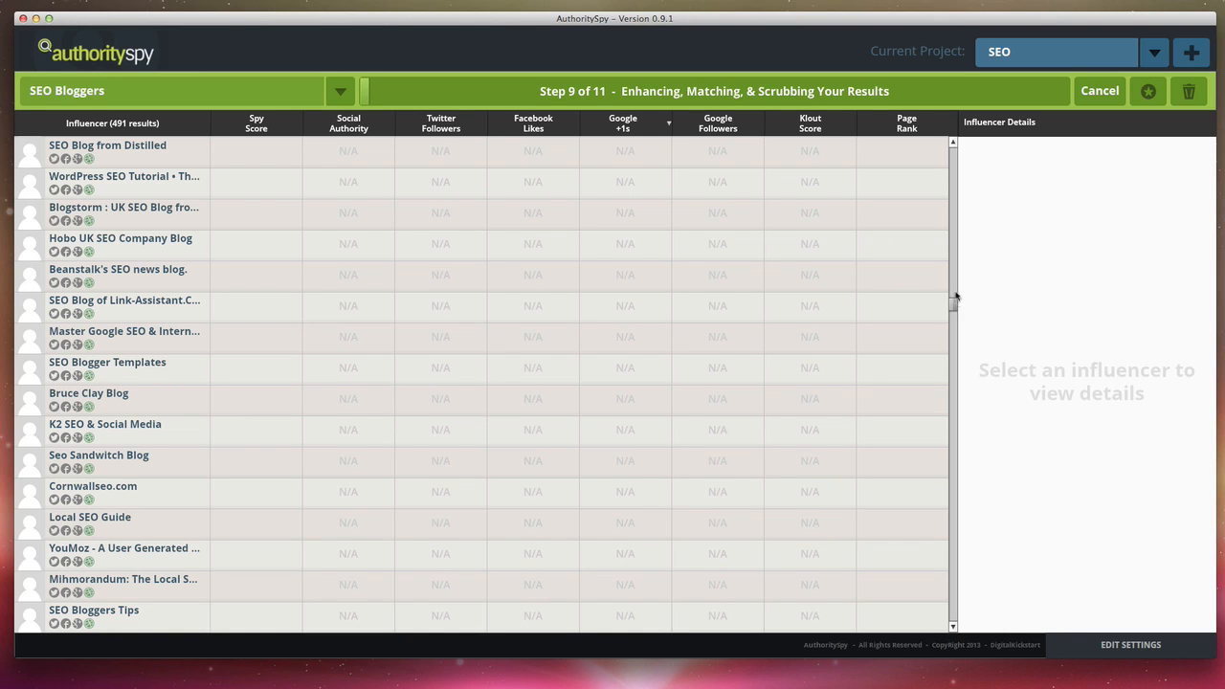
scroll("down", 3)
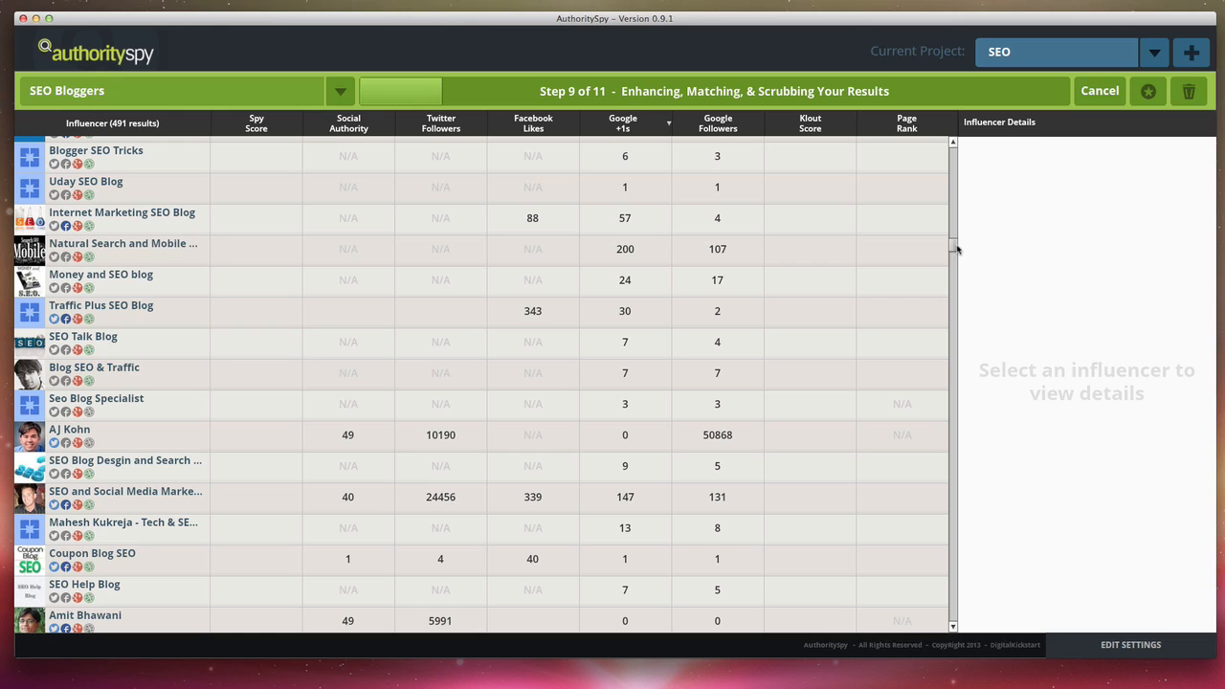
scroll("down", 3)
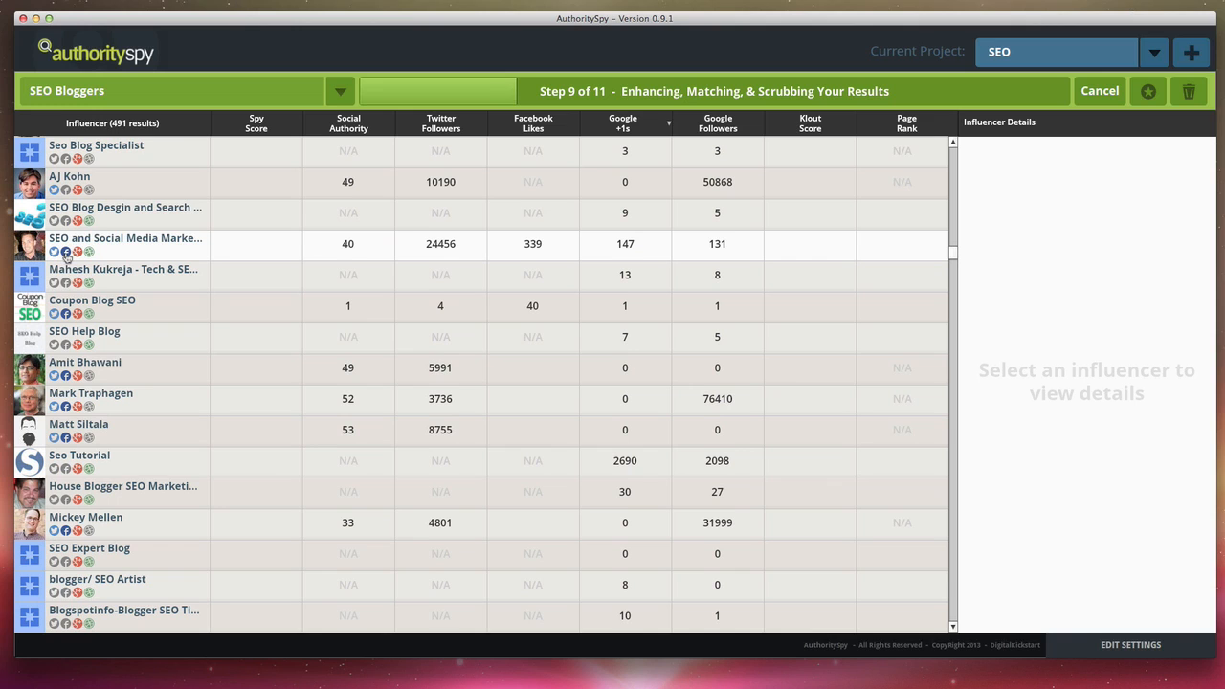
Show details for SEO and Social Media Marketing Blog, then the influencer with 148343 Twitter followers.
left_click(126, 237)
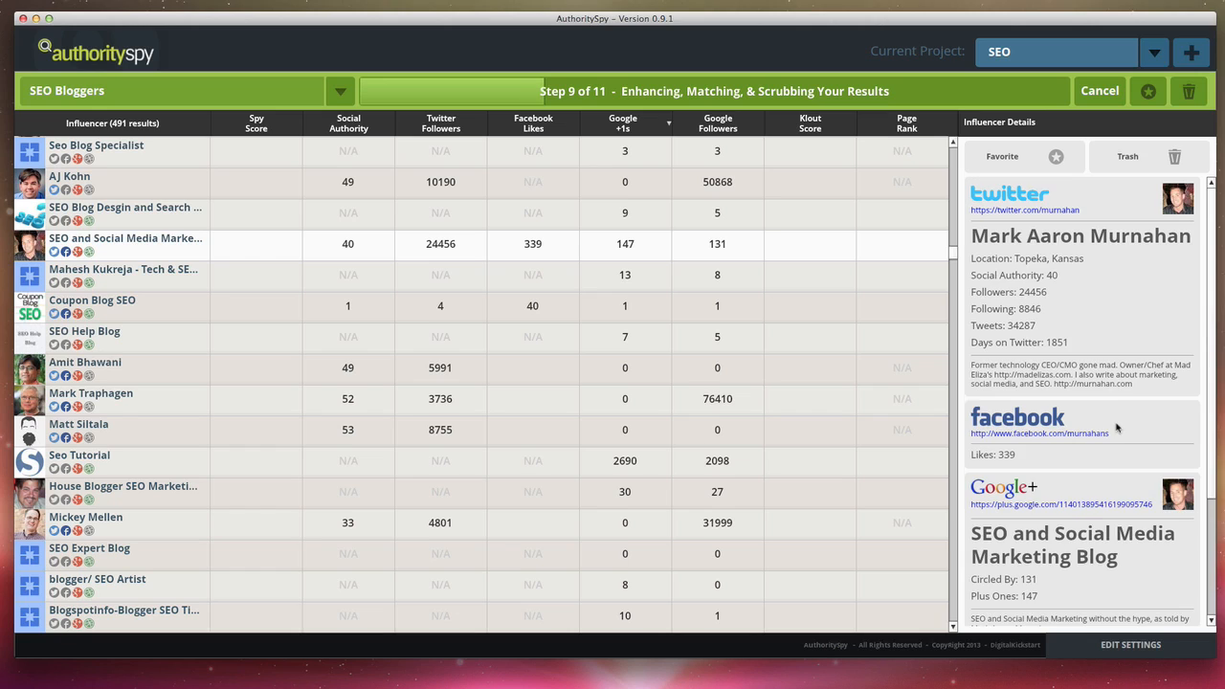
mouse_move(1102, 387)
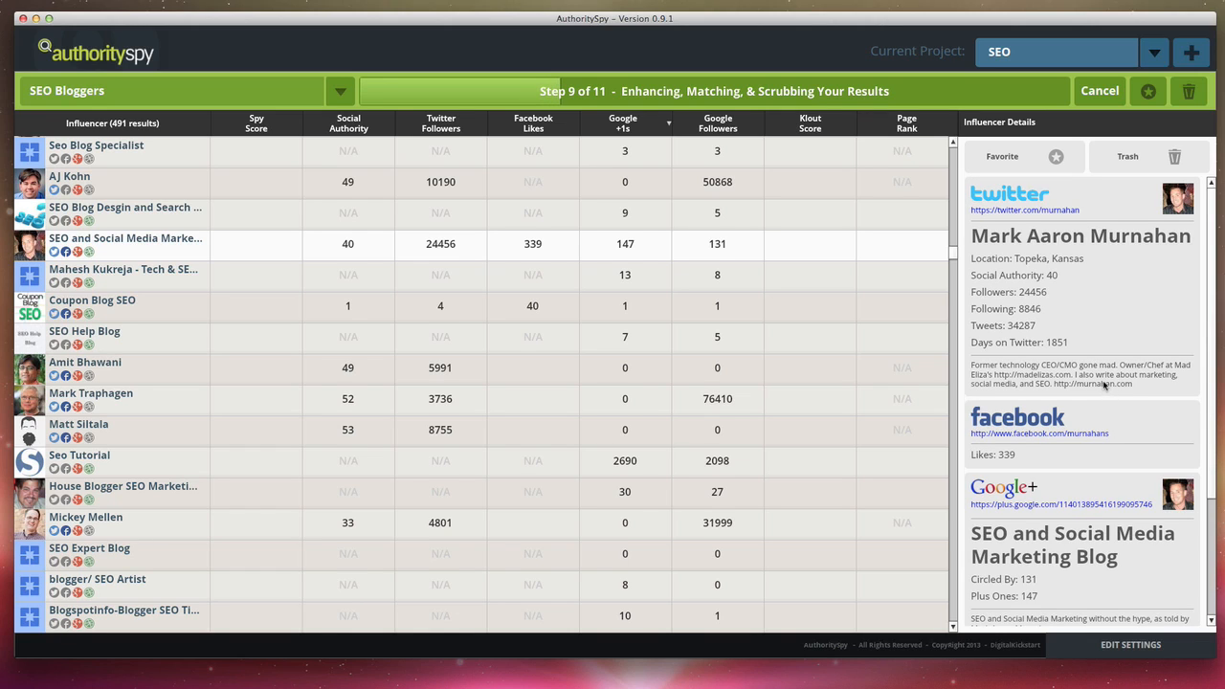
scroll("down", 3)
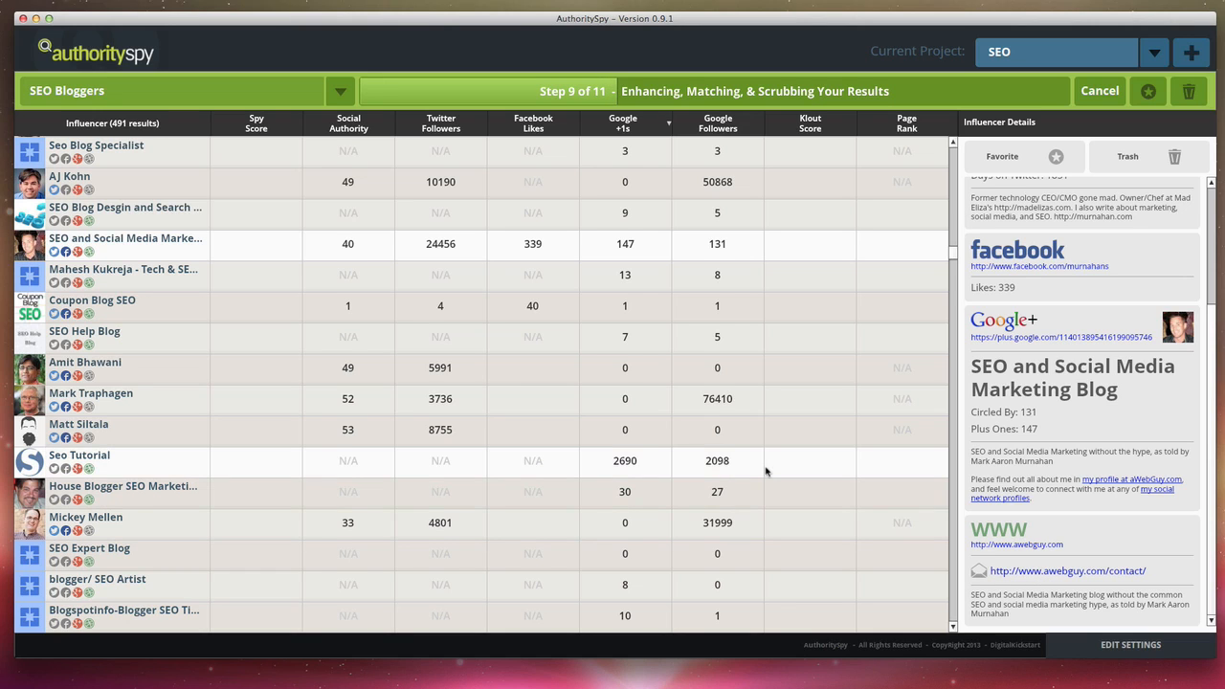
scroll("down", 3)
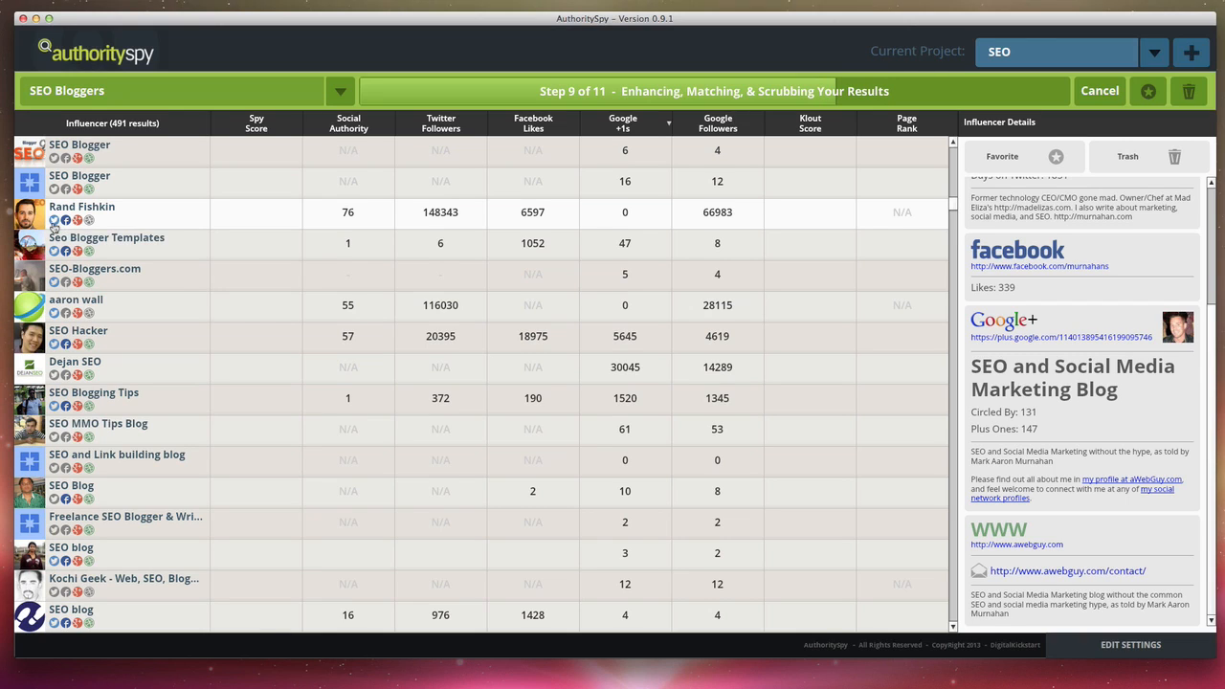
mouse_move(56, 222)
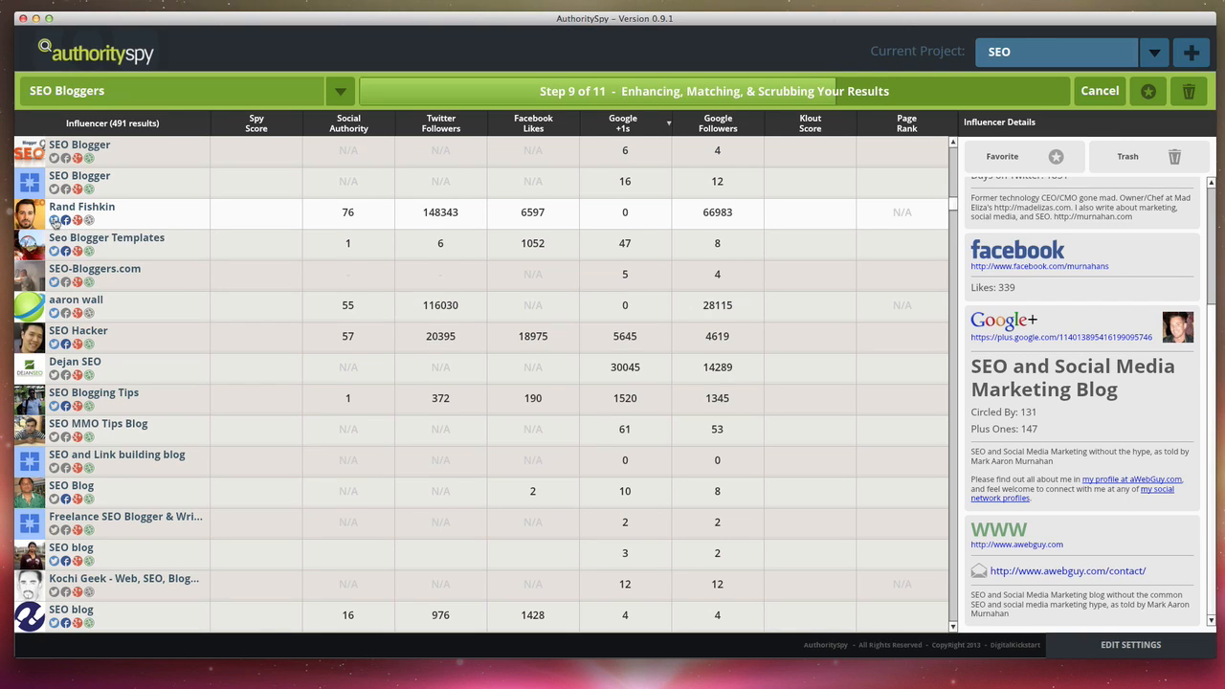
left_click(80, 211)
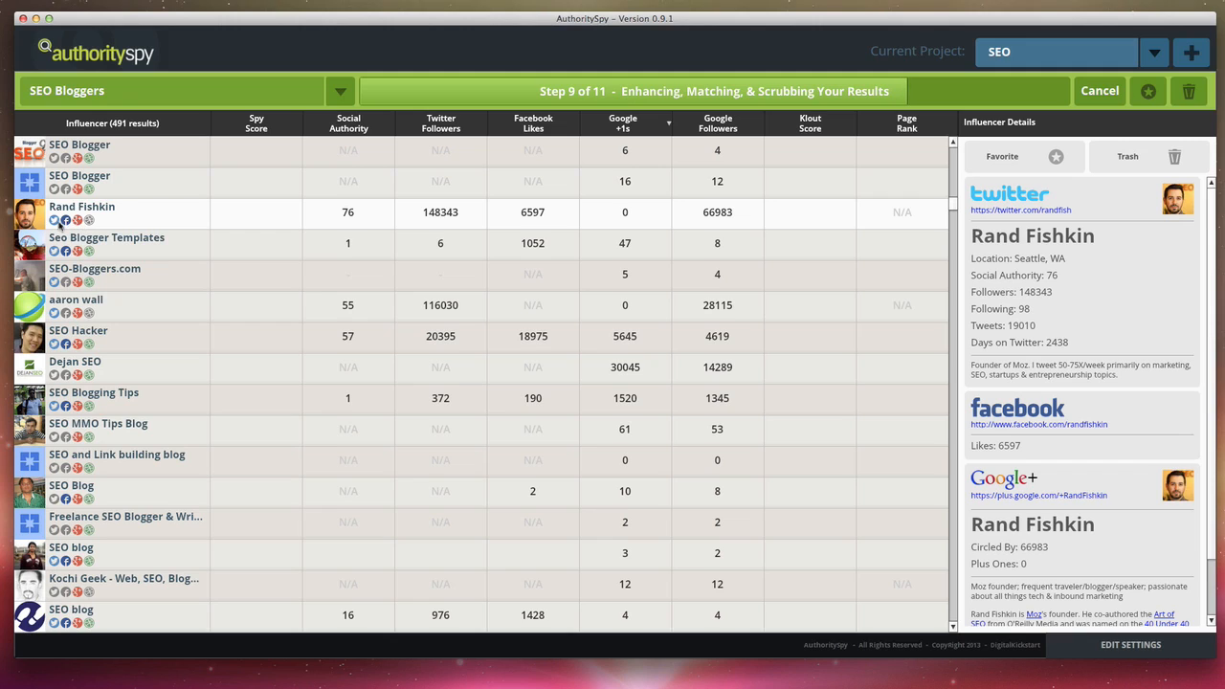
mouse_move(91, 226)
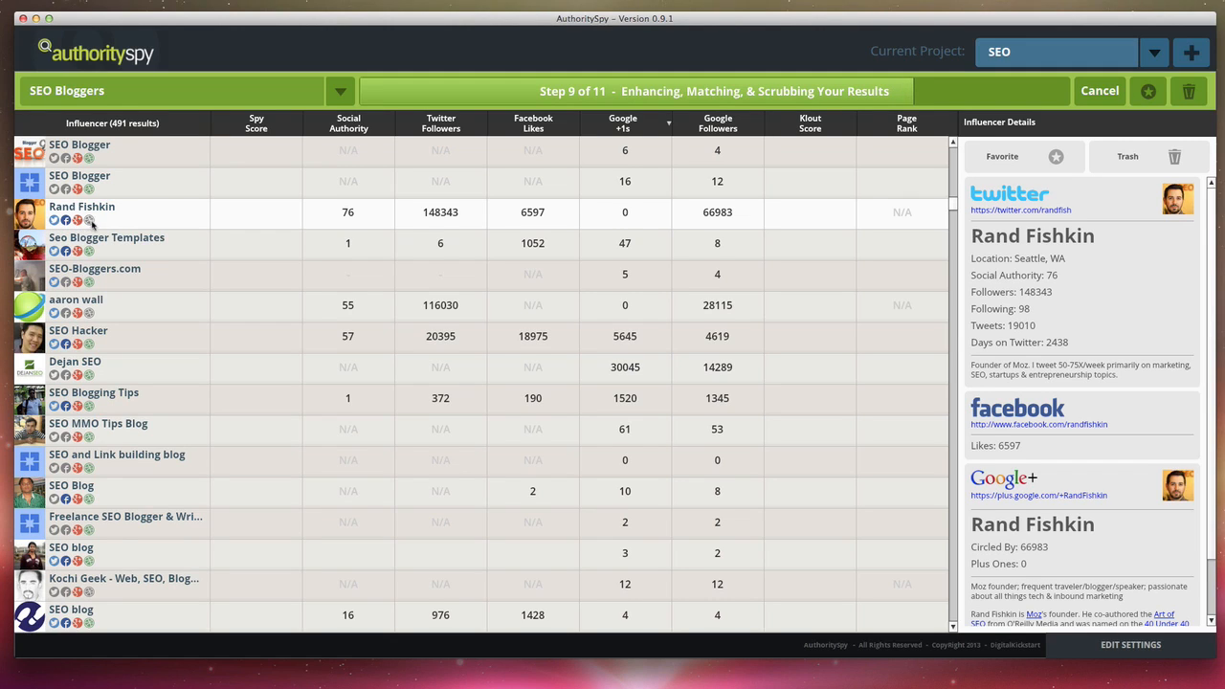
mouse_move(387, 215)
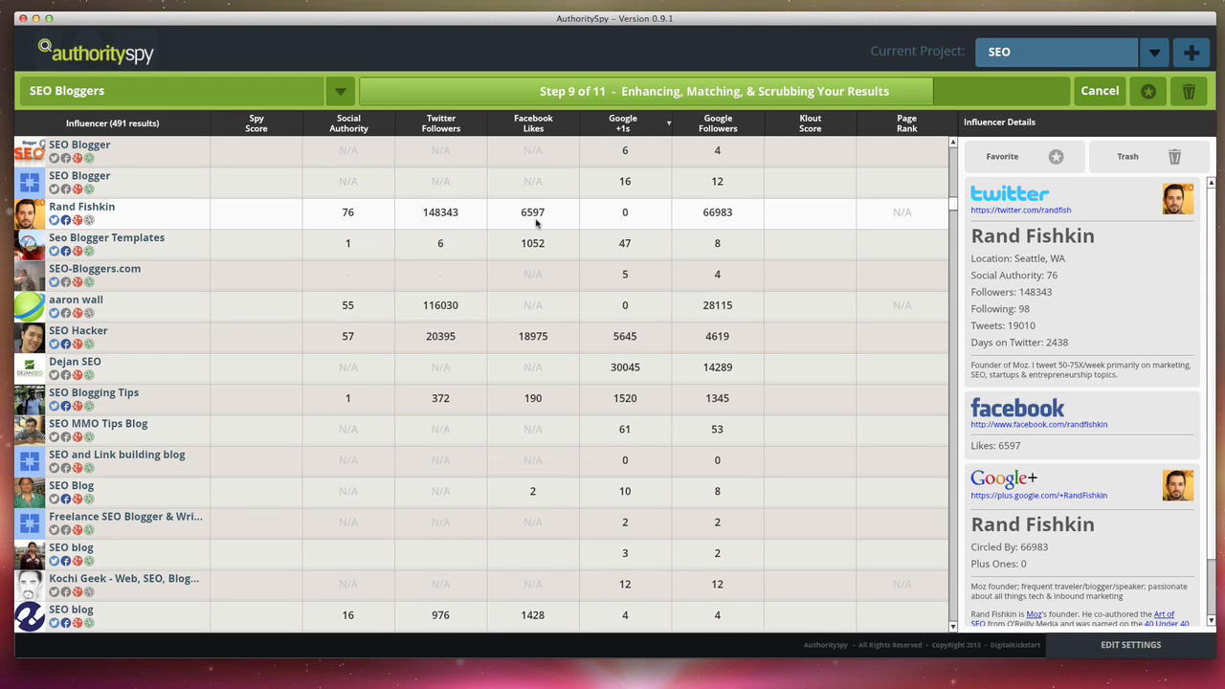
mouse_move(709, 221)
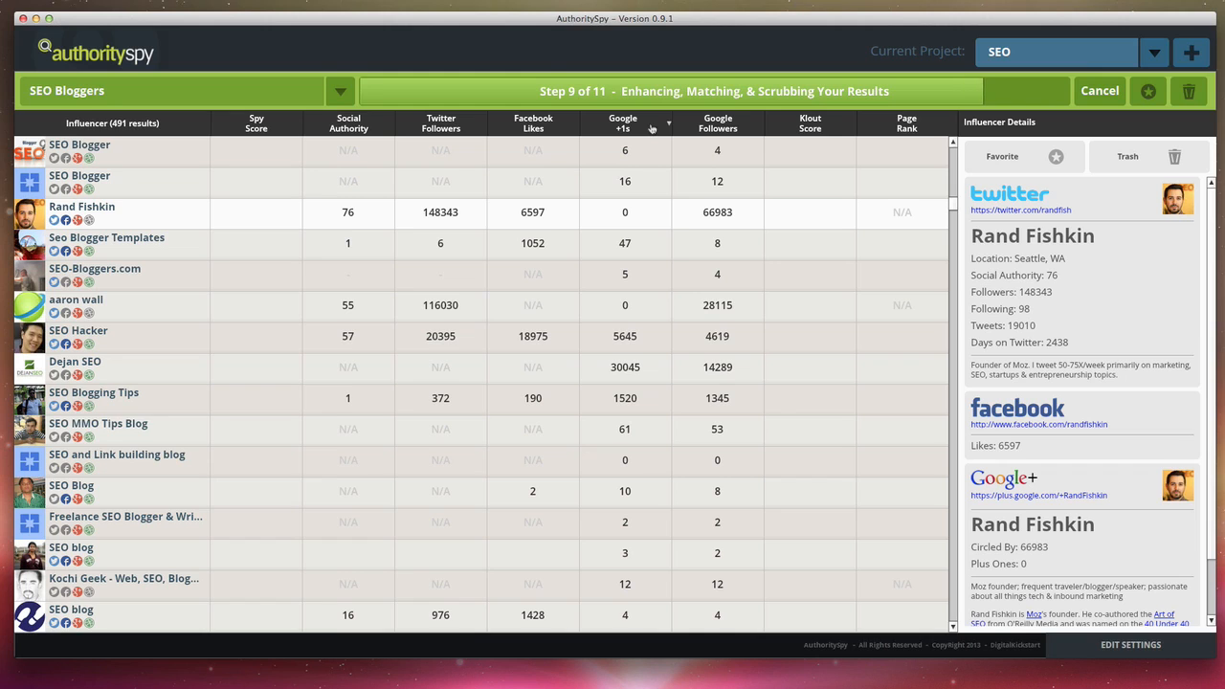
mouse_move(565, 134)
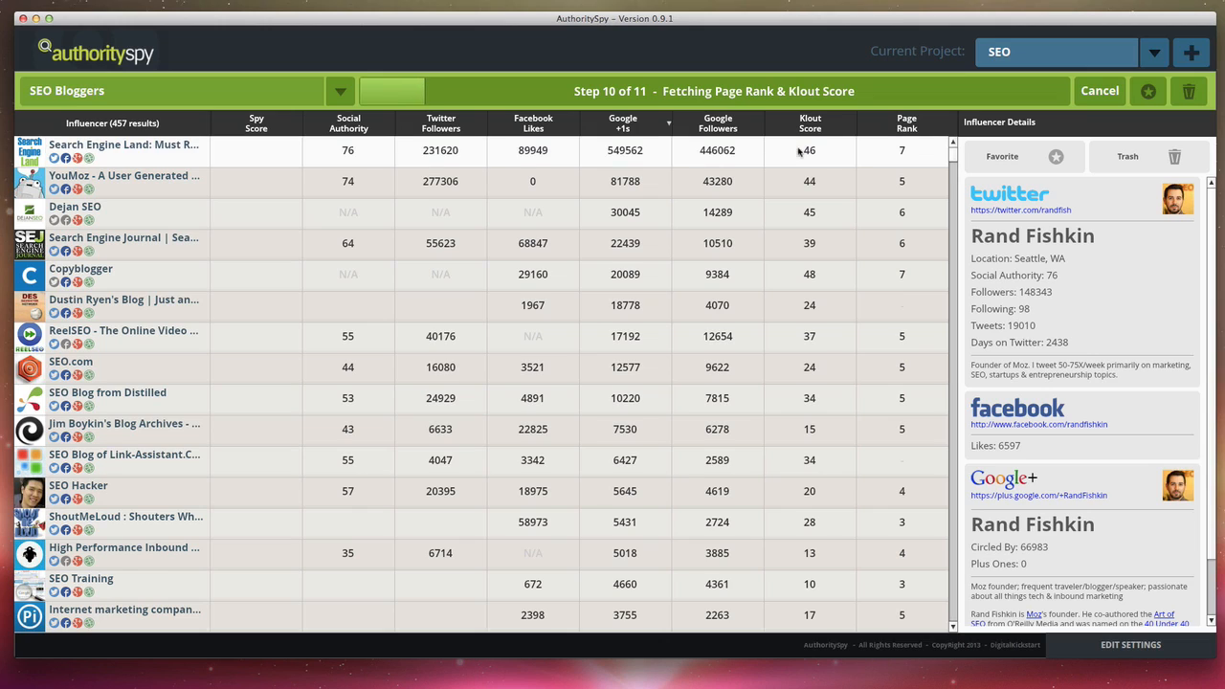
mouse_move(699, 168)
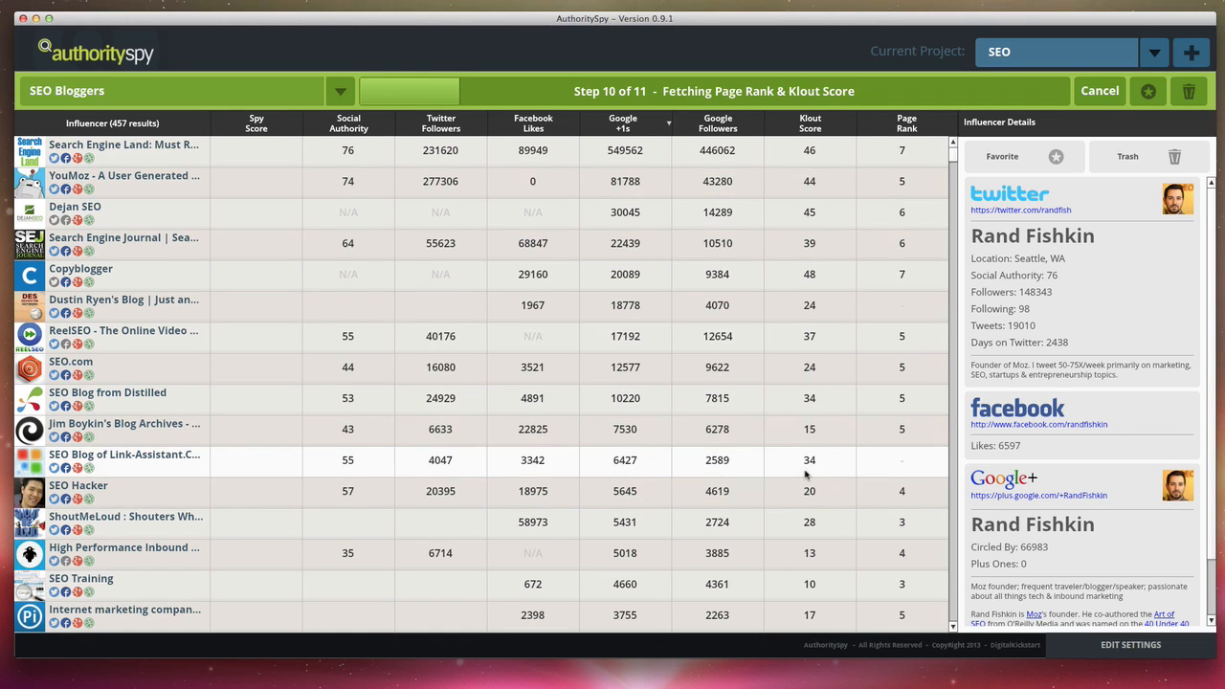
scroll("down", 3)
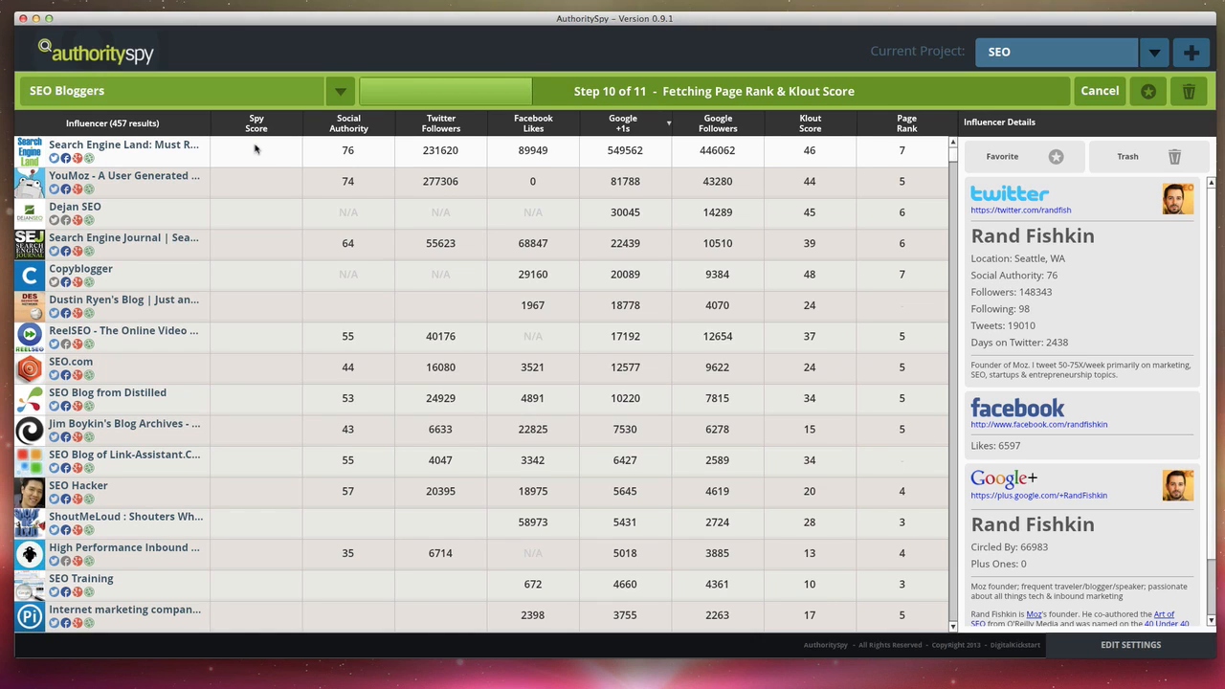
mouse_move(318, 154)
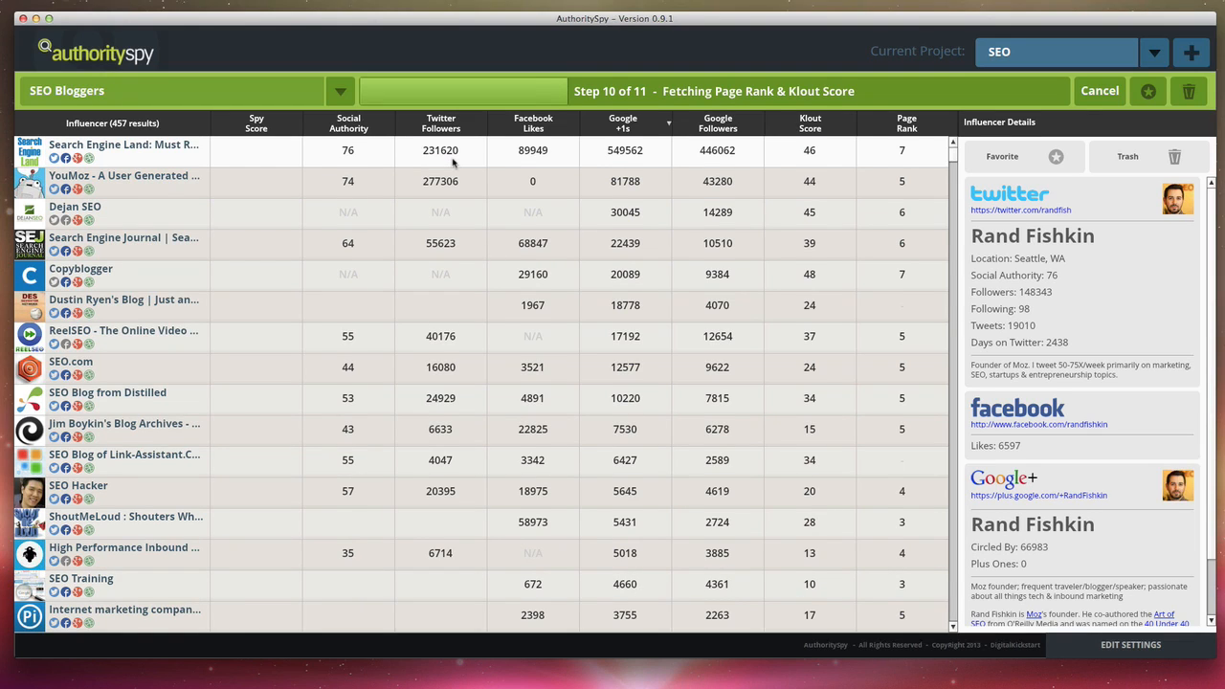
mouse_move(584, 162)
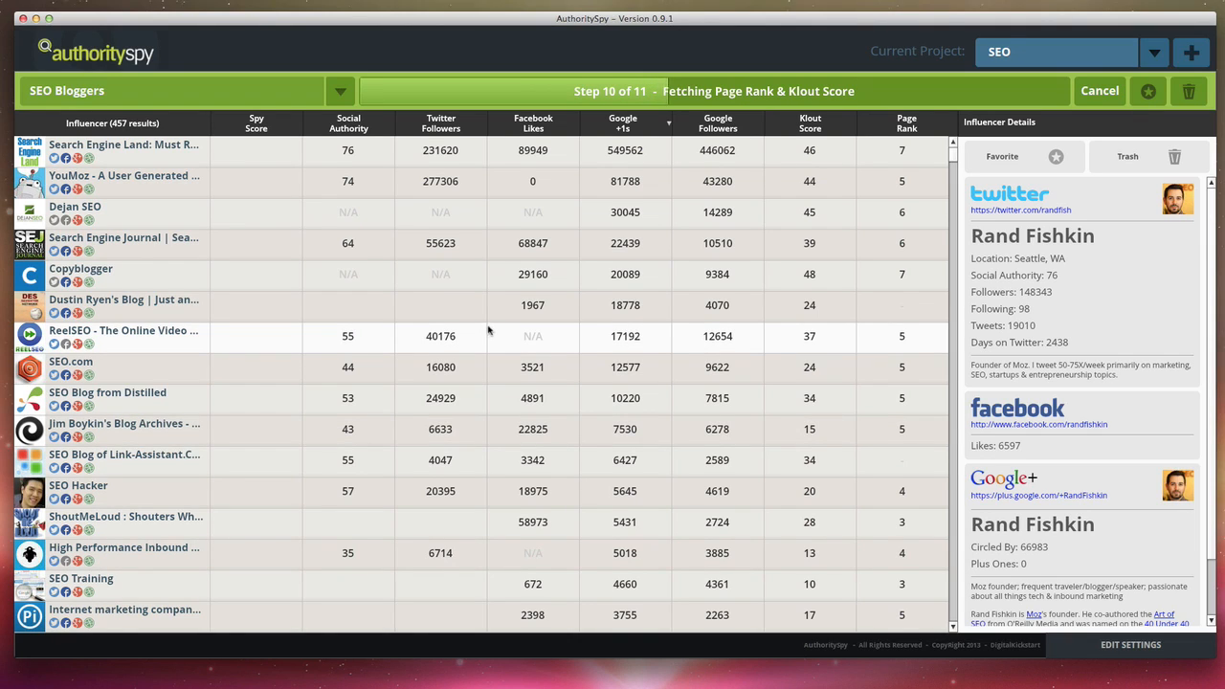
mouse_move(241, 458)
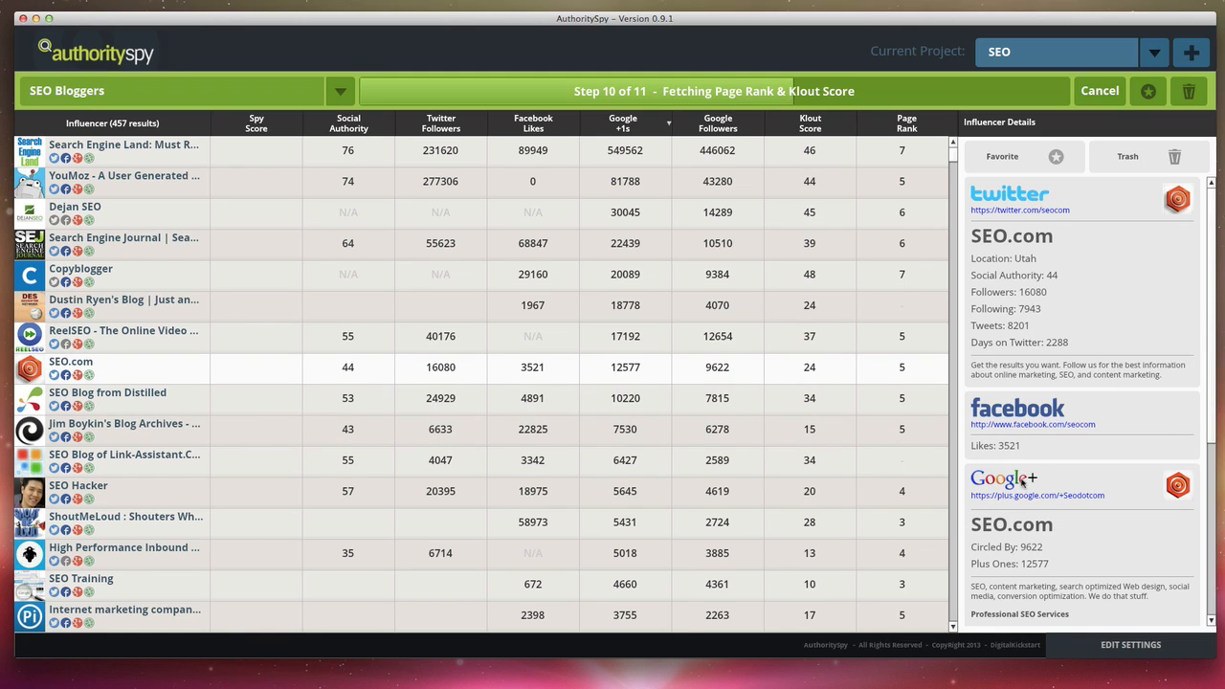
Switch the details panel from SEO.com to the Search Engine Journal profile.
scroll("down", 3)
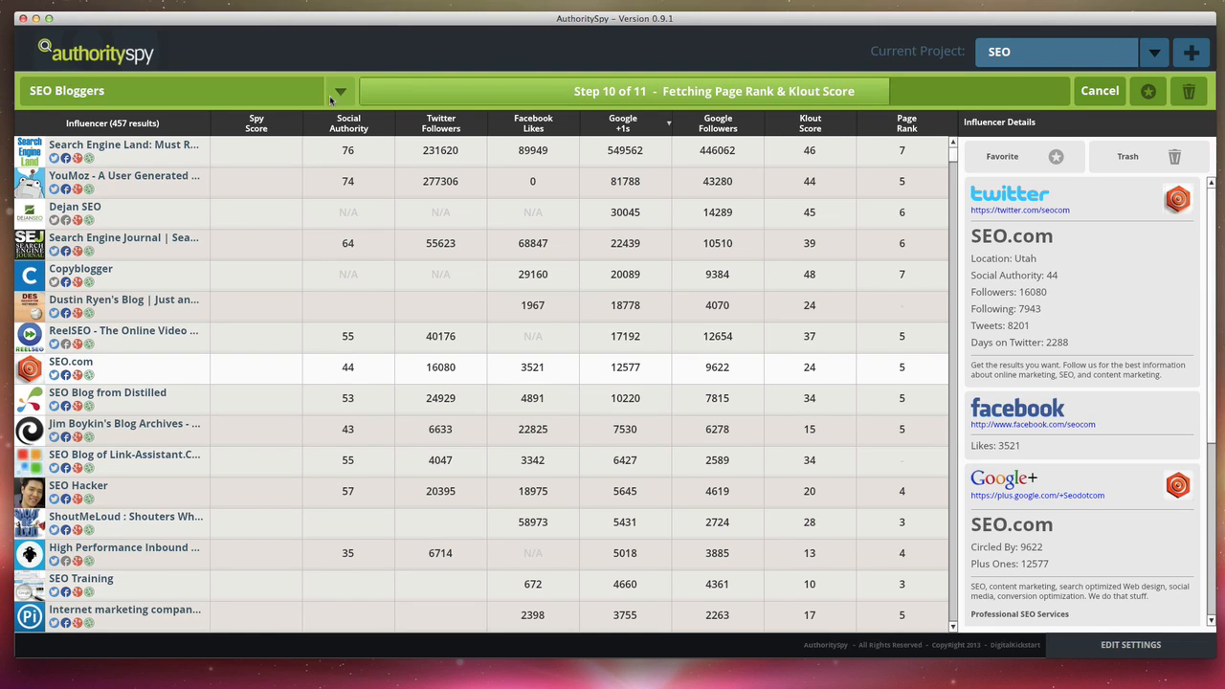
left_click(341, 92)
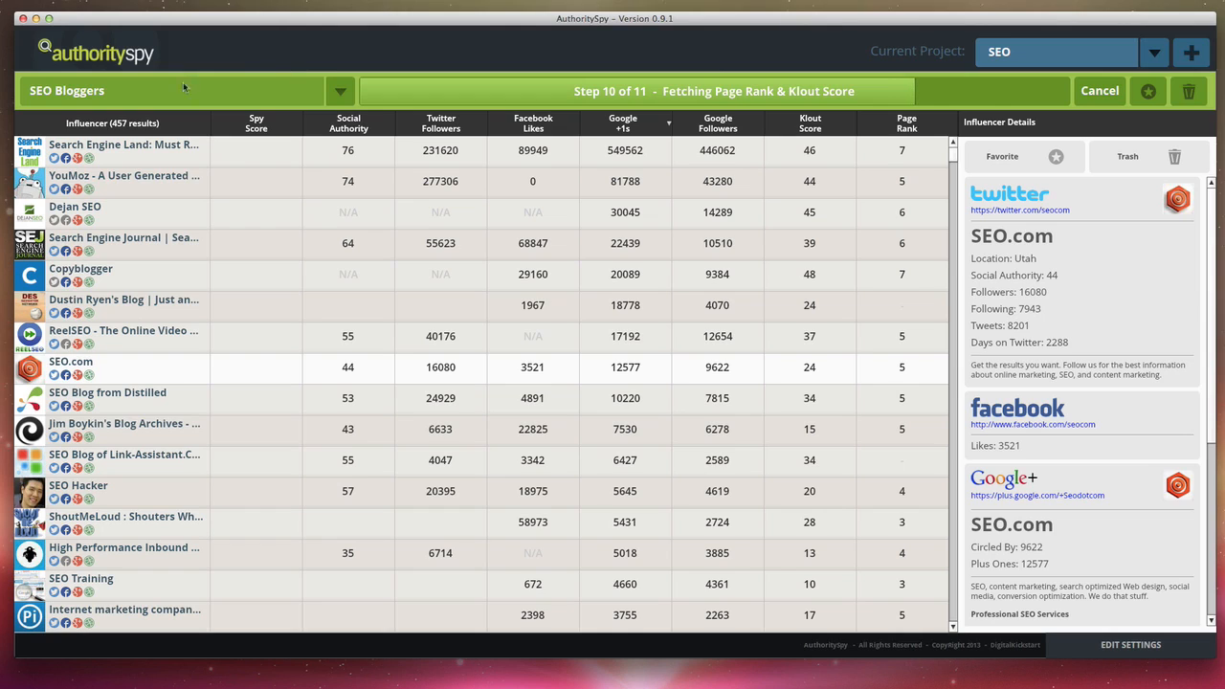
mouse_move(272, 77)
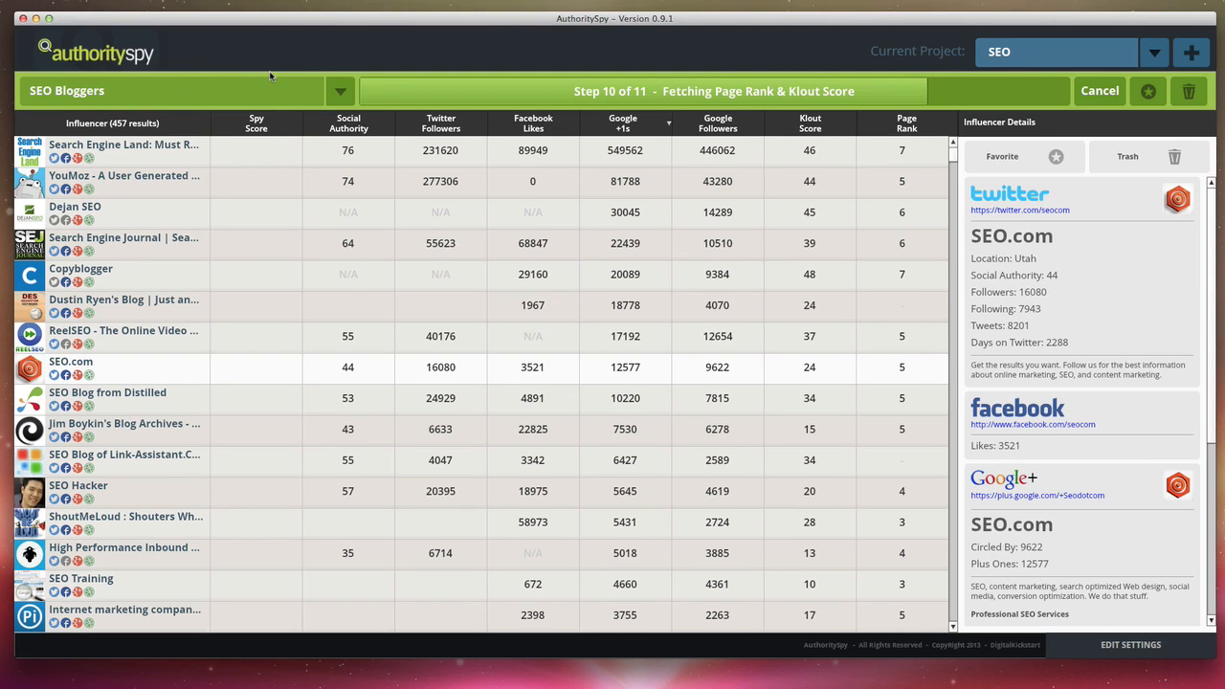
left_click(125, 243)
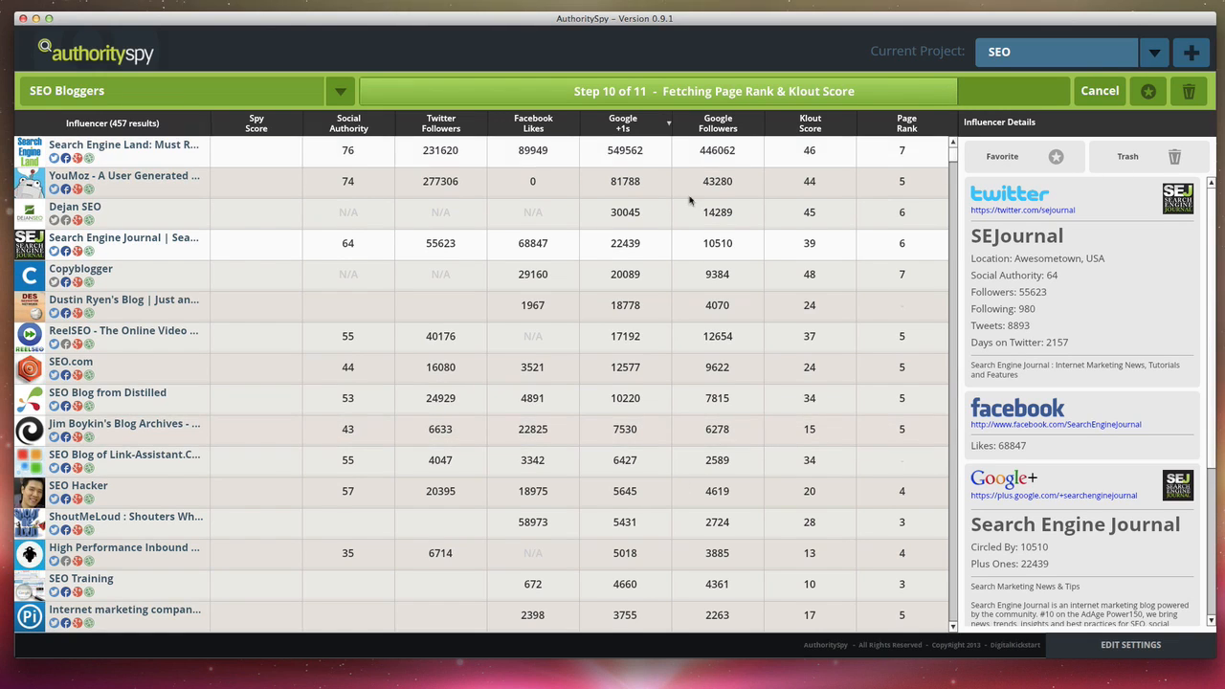
Favorite Search Engine Journal, ReelSEO, Search Engine Land and Link-Assistant.Com.
left_click(125, 243)
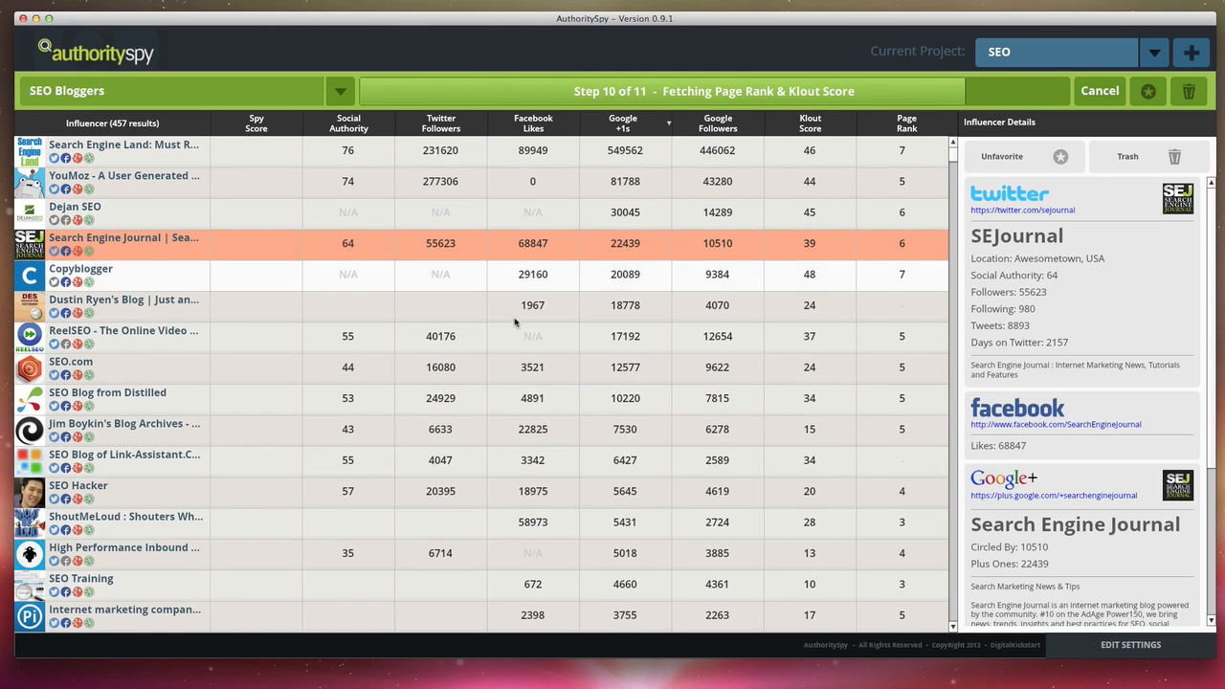
left_click(125, 330)
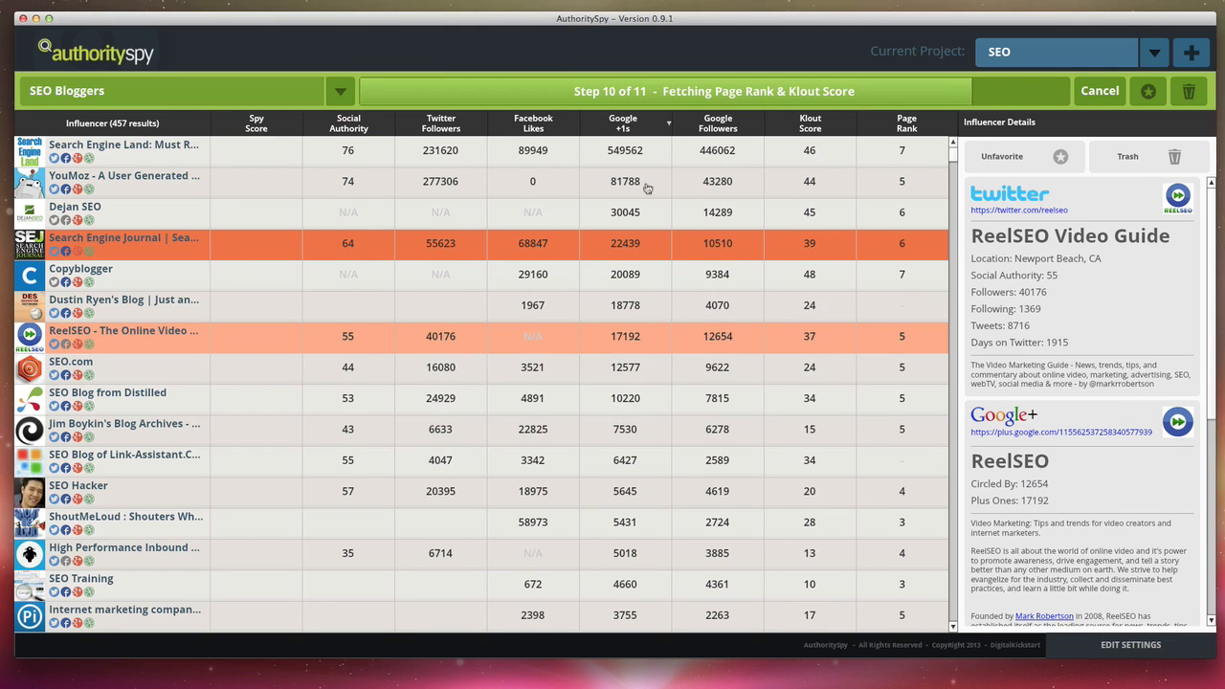
left_click(124, 149)
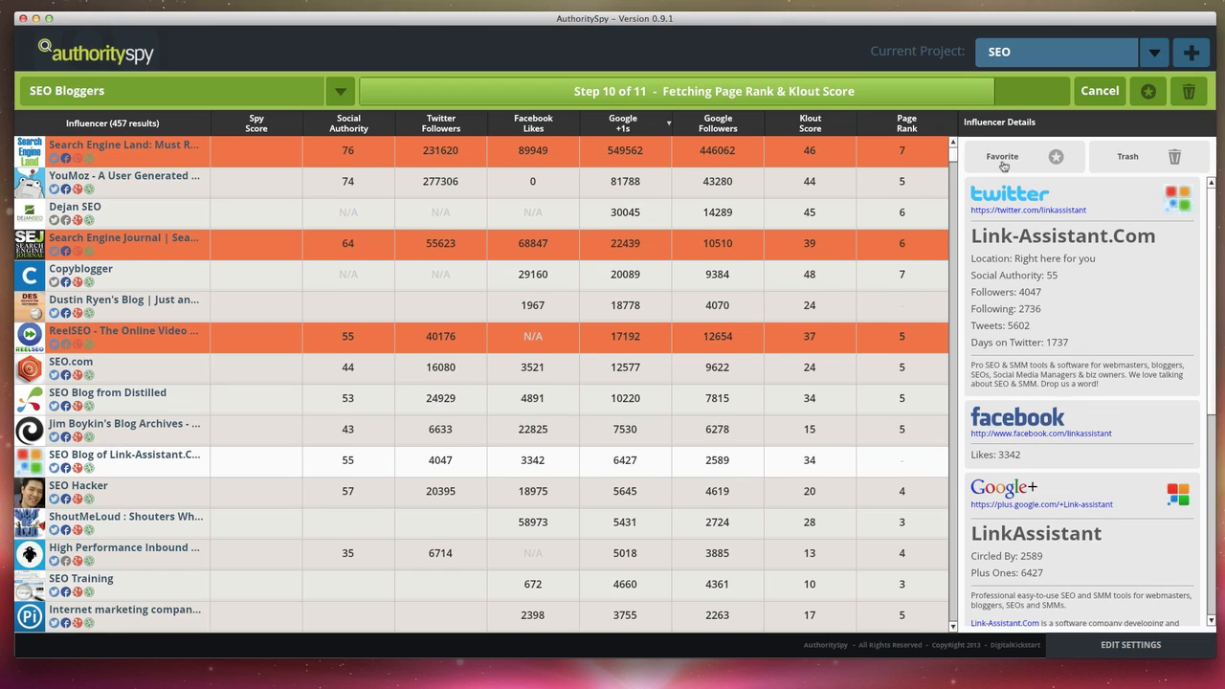
left_click(1002, 157)
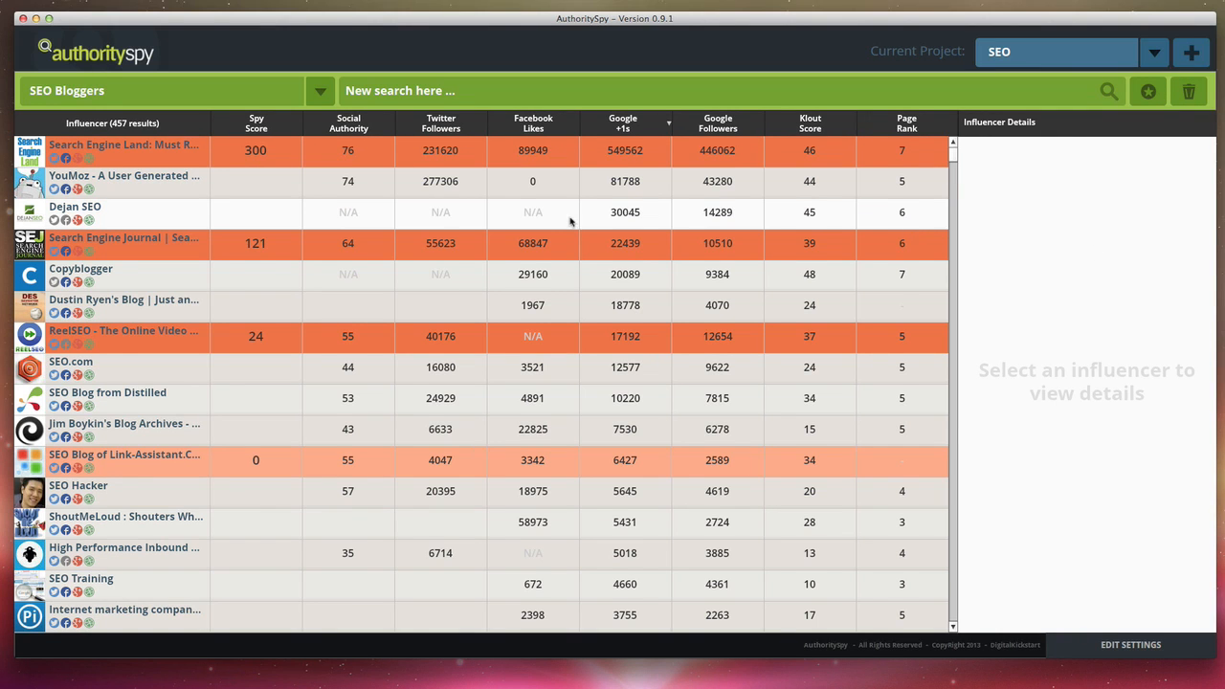
mouse_move(279, 209)
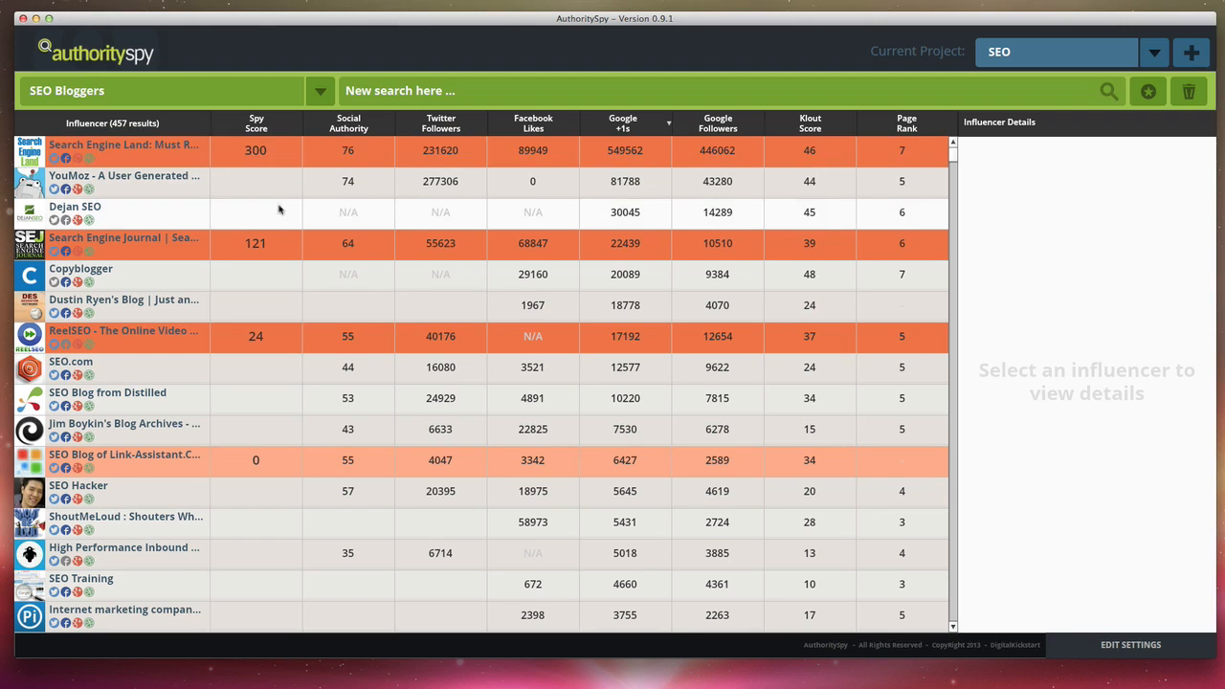
Show the profile details for Blogger & SEO Technology lower in the finished results.
scroll("down", 3)
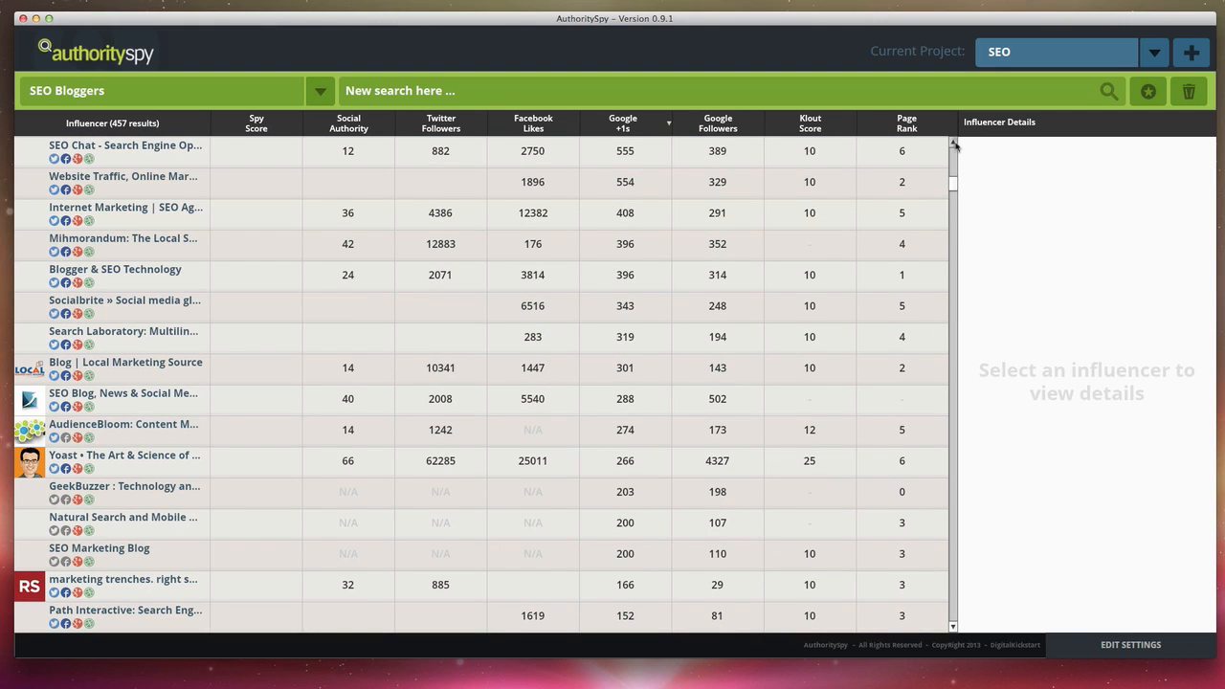
left_click(115, 275)
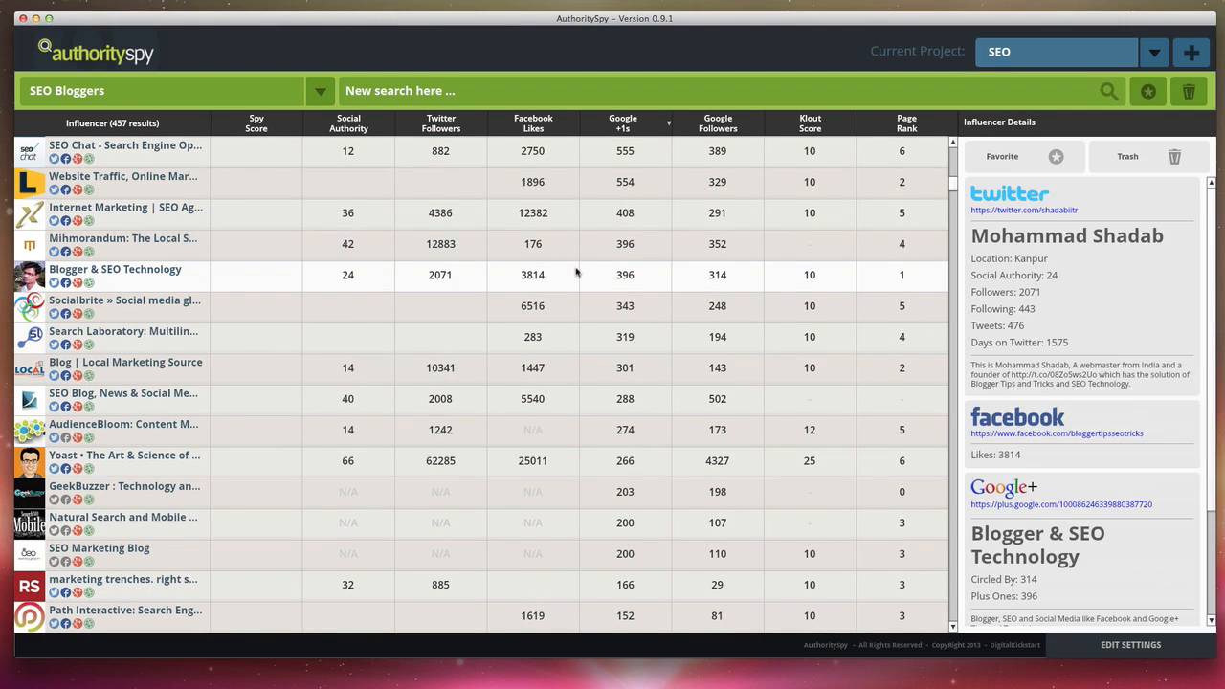